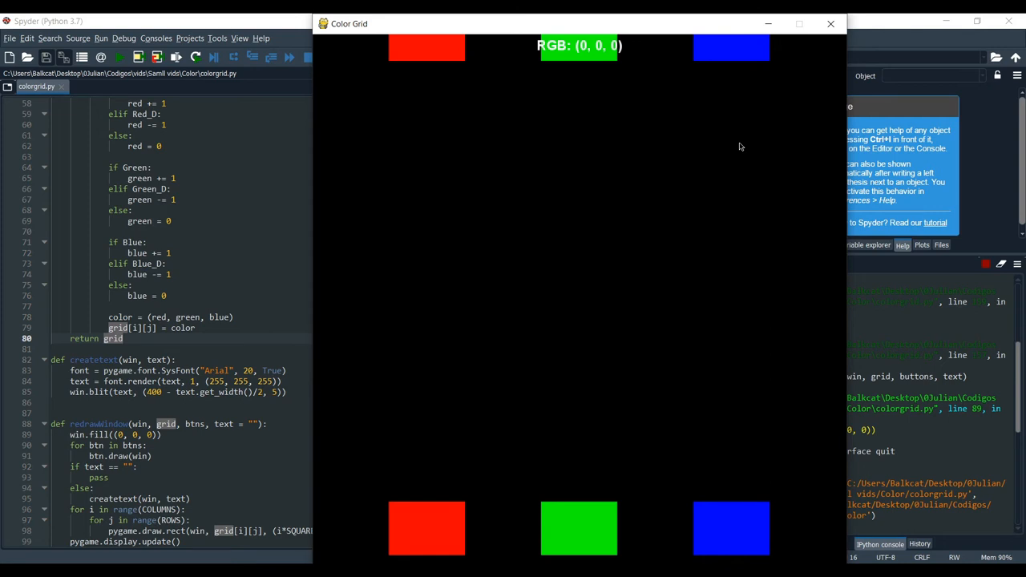
mouse_move(424, 535)
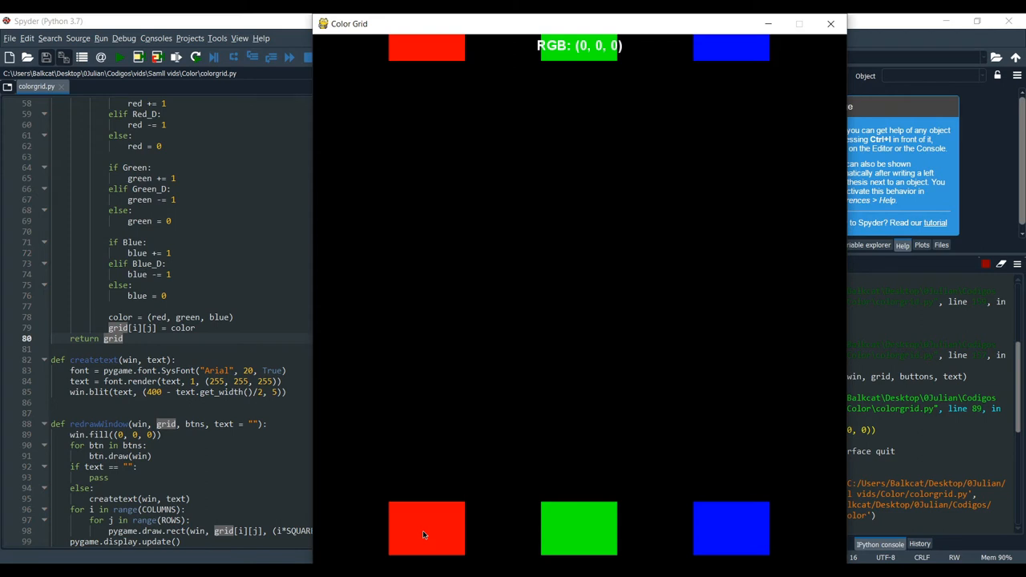
Step: Fill the grid with a black-to-red gradient, then mix blue into it for a blue-to-red blend
left_click(426, 529)
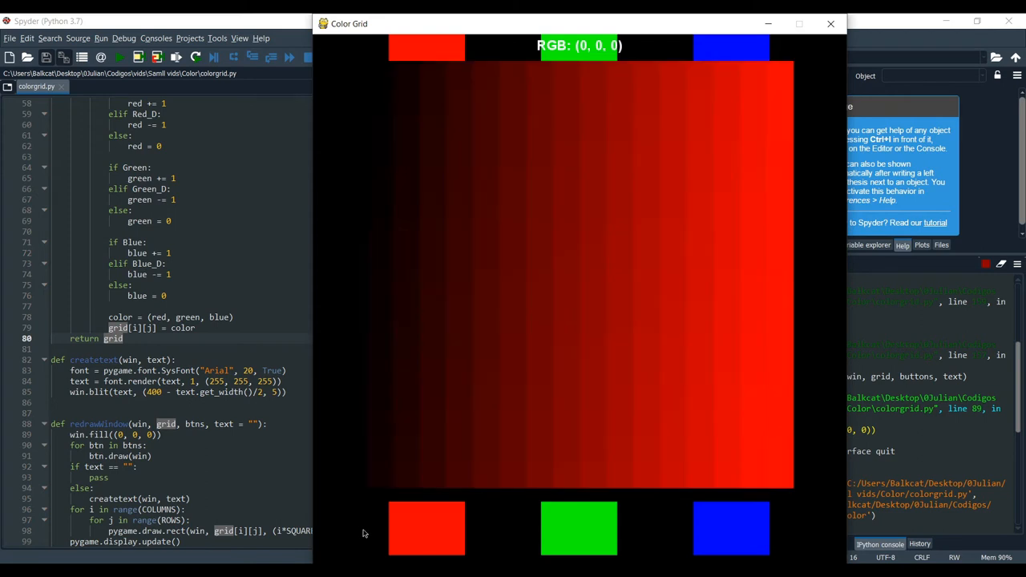
mouse_move(356, 234)
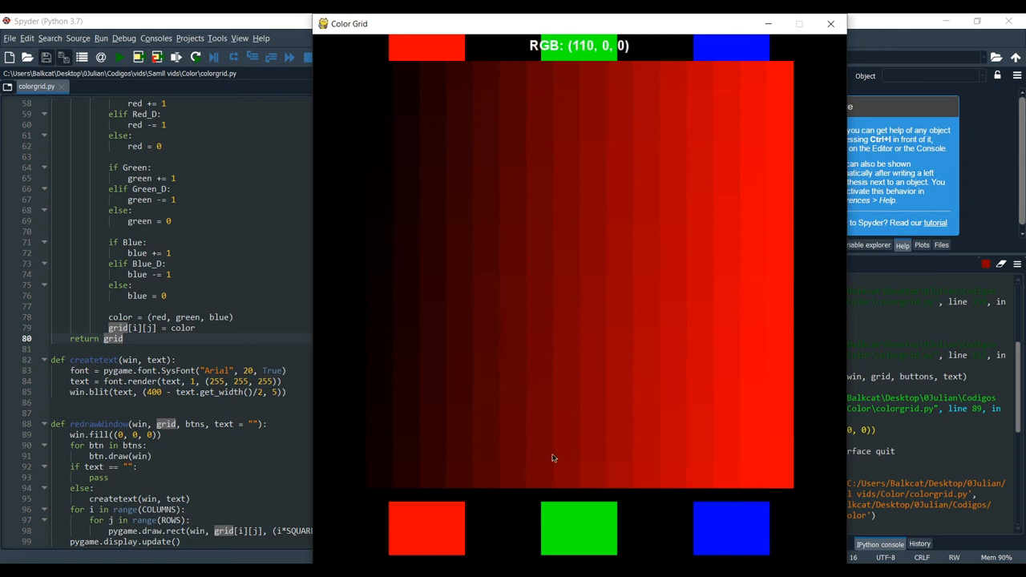
left_click(578, 529)
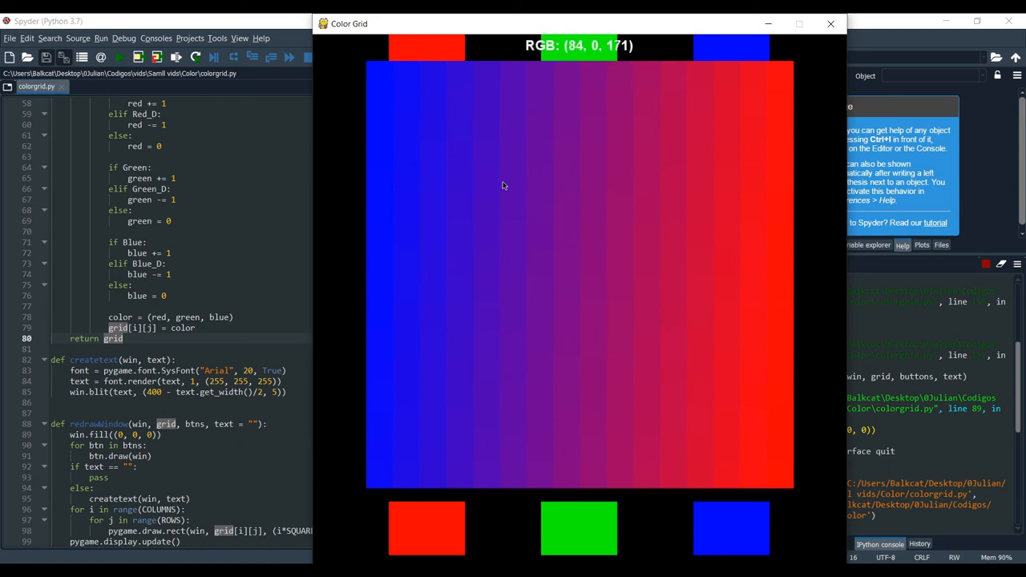
mouse_move(590, 317)
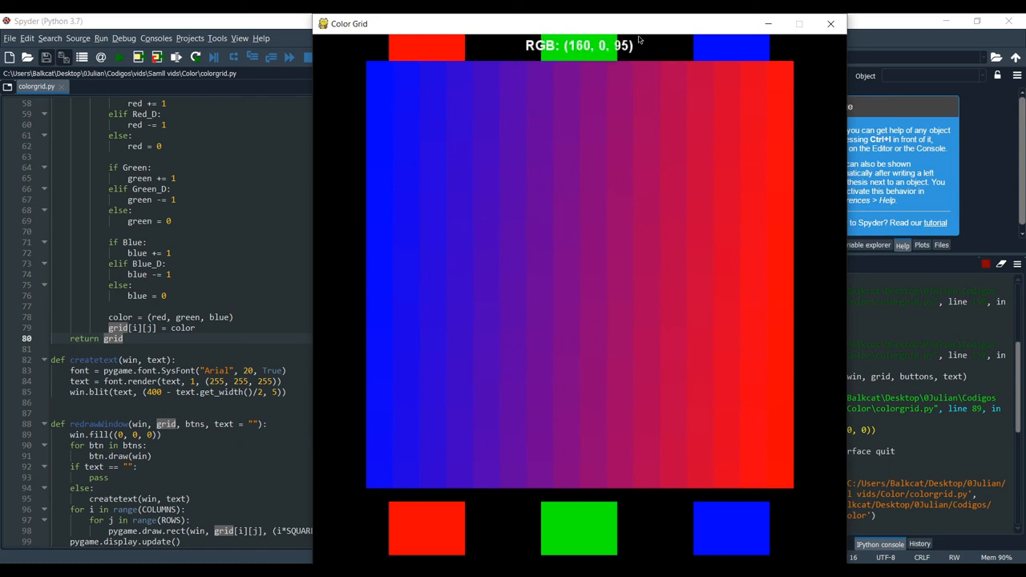
mouse_move(649, 86)
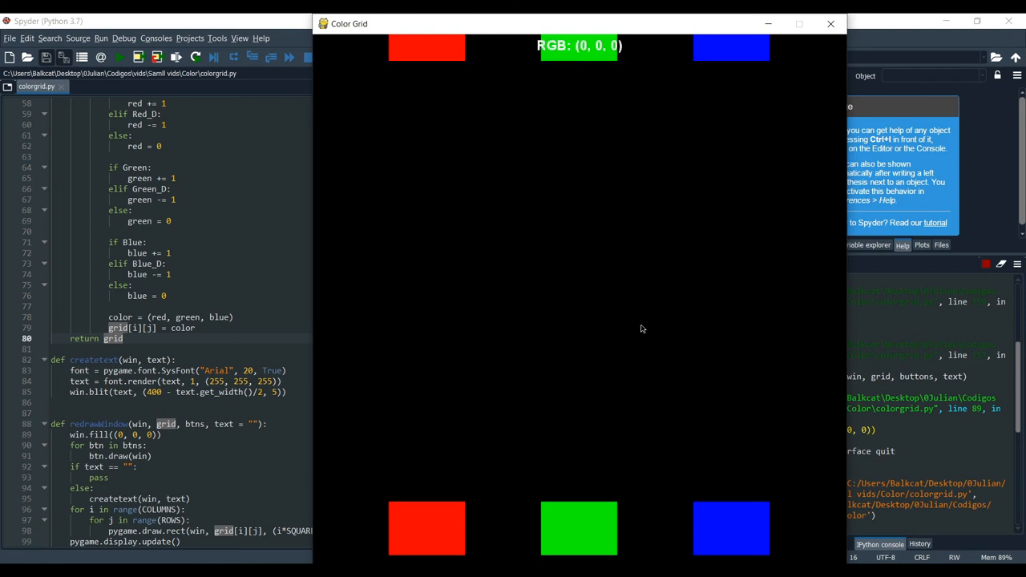
mouse_move(392, 484)
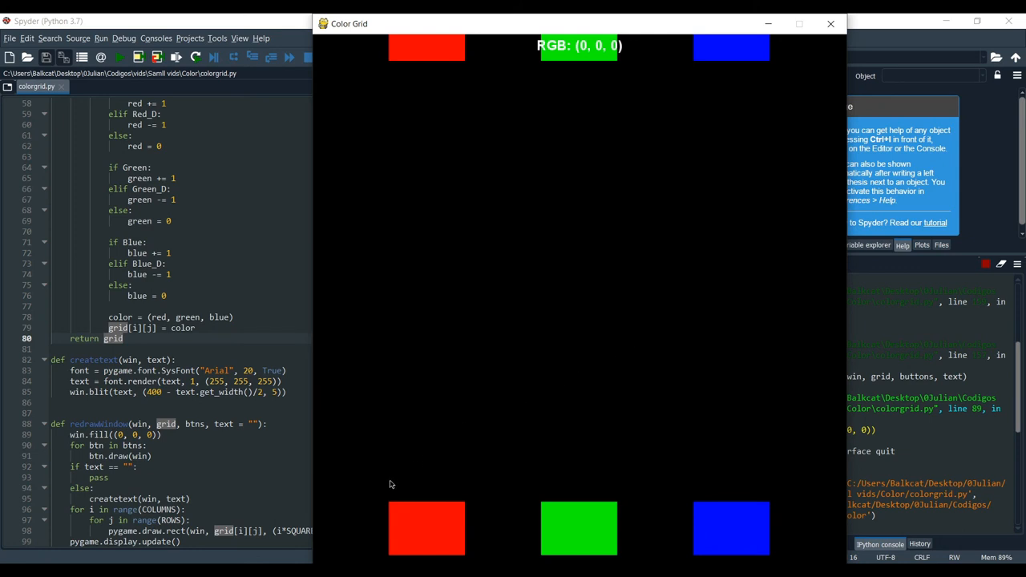
mouse_move(771, 461)
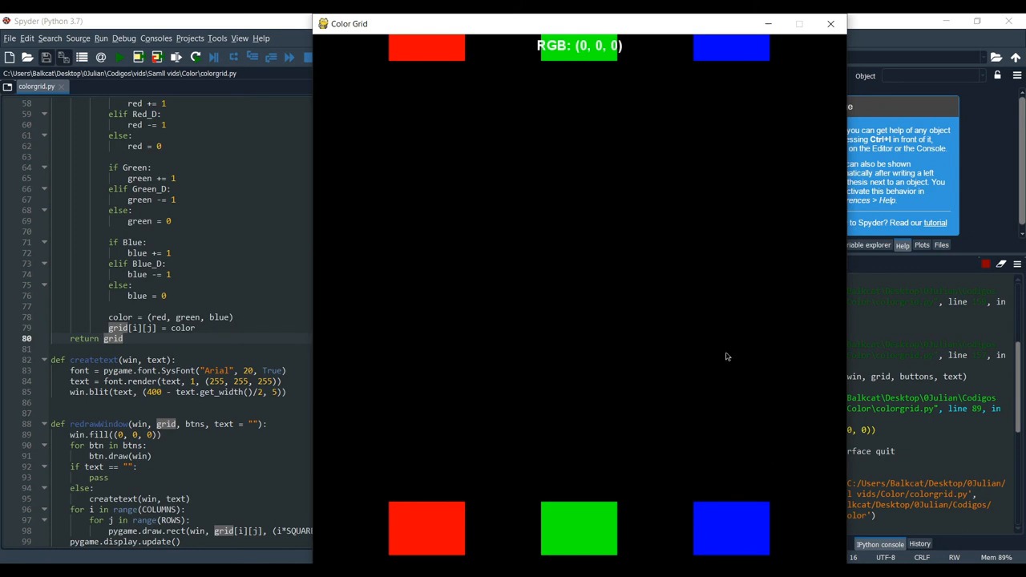
mouse_move(647, 154)
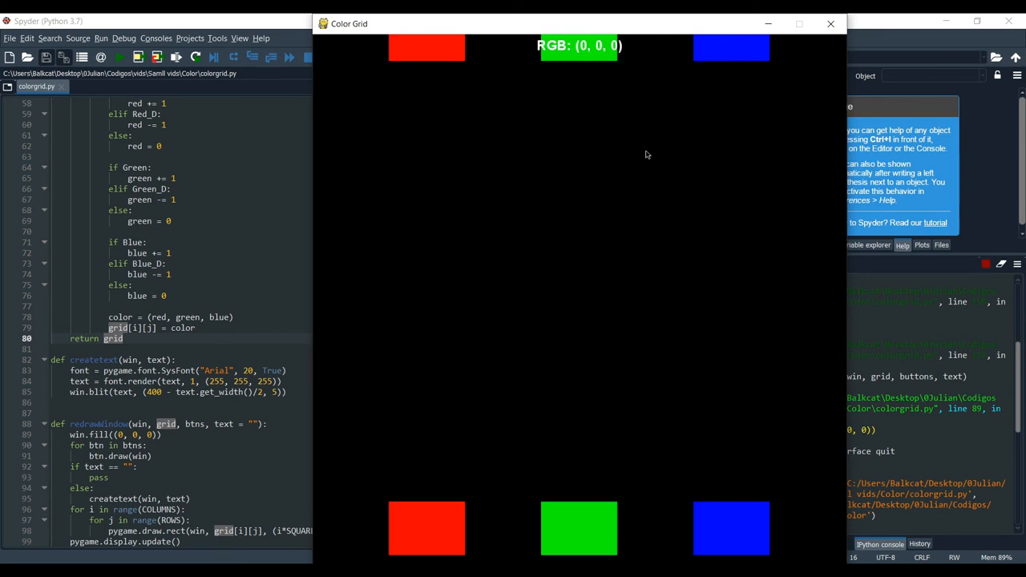
mouse_move(673, 311)
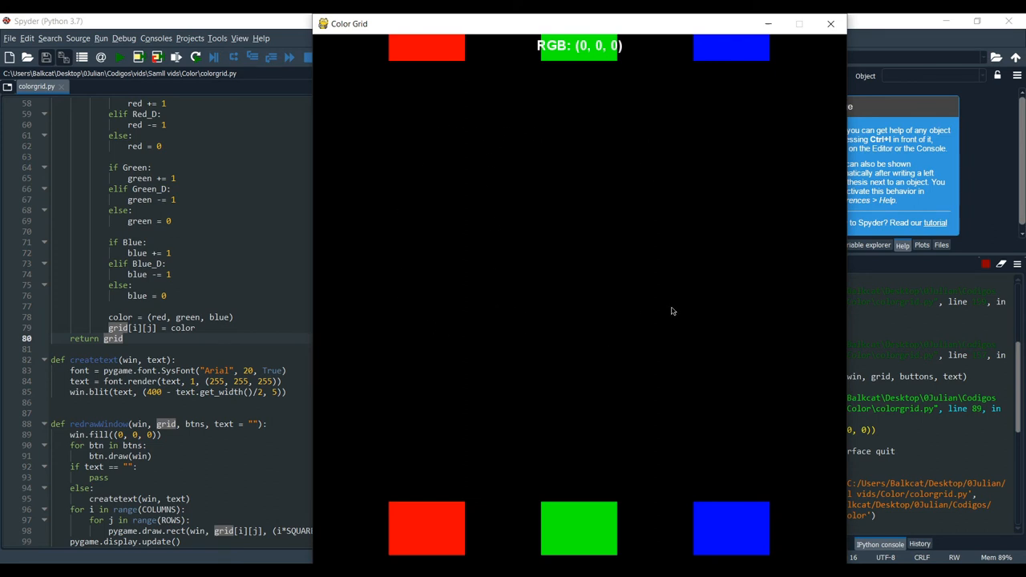
mouse_move(686, 183)
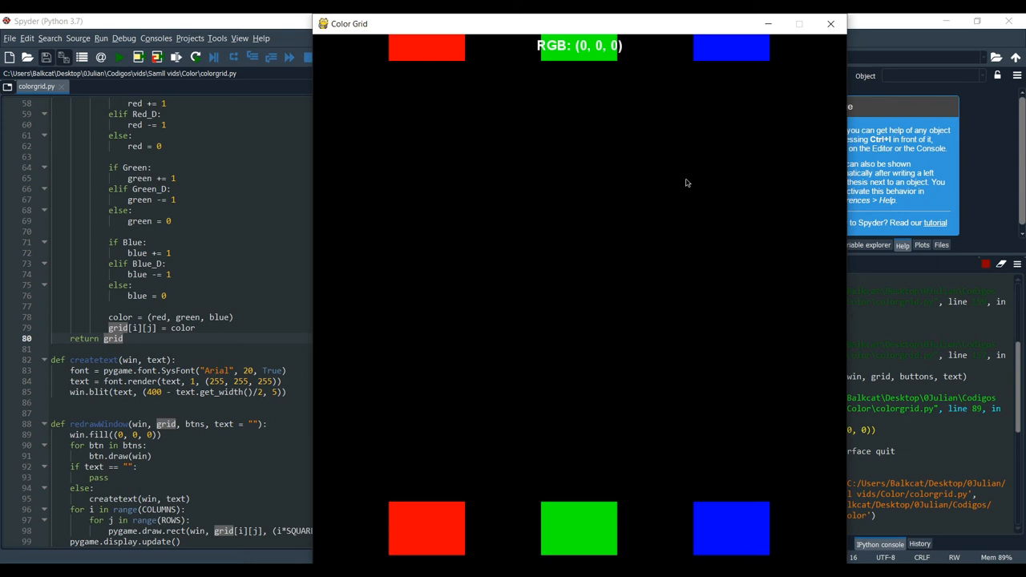
mouse_move(424, 497)
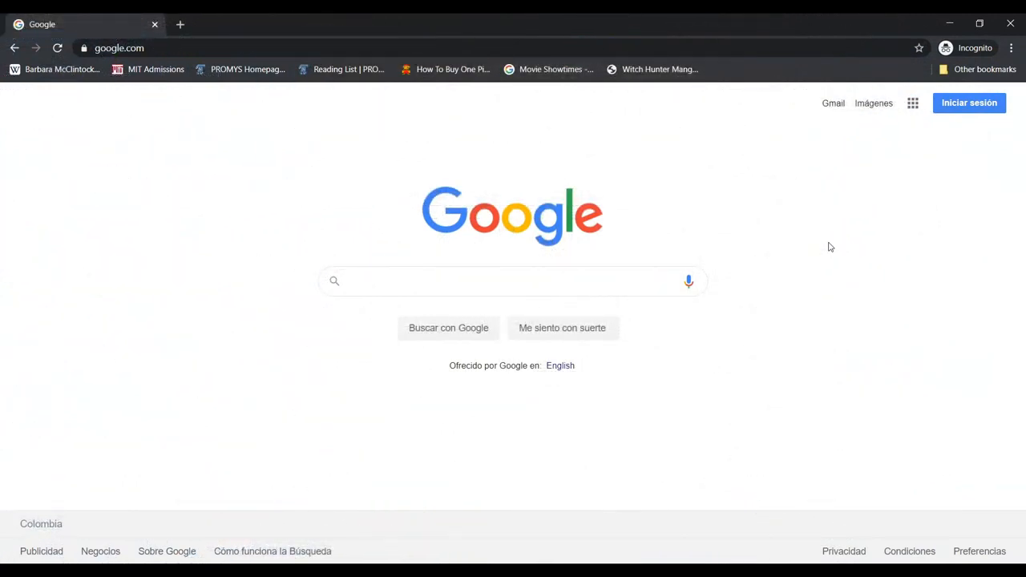
mouse_move(648, 253)
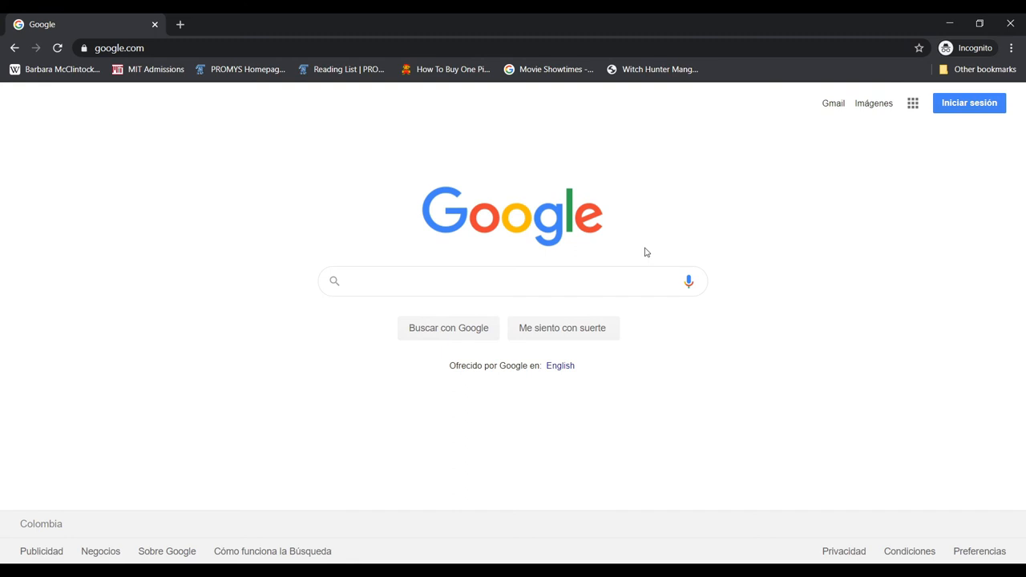
Step: Search 'brown rgb' and highlight brown's RGB numbers in the first result
left_click(497, 281)
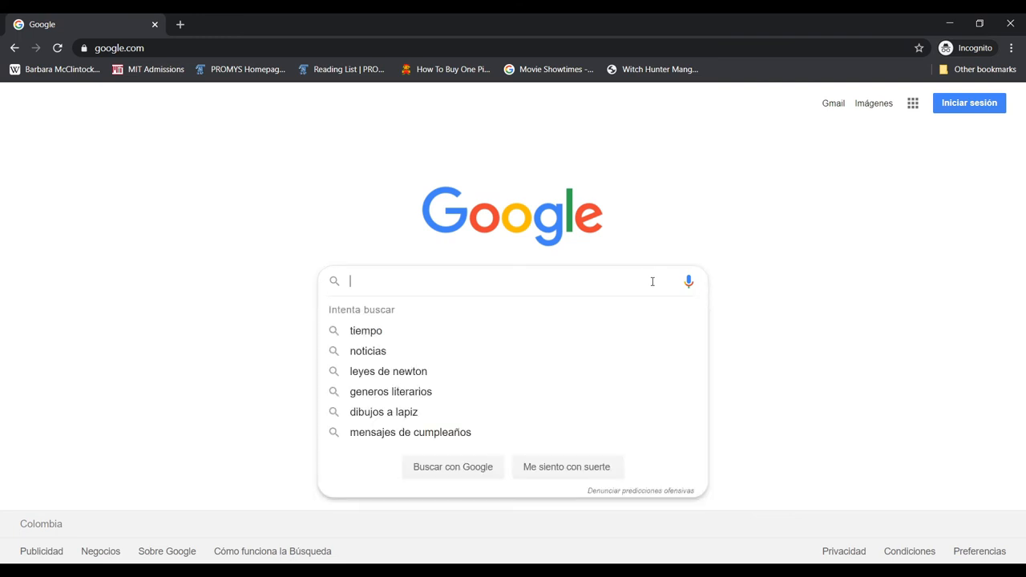
type("brown rgb")
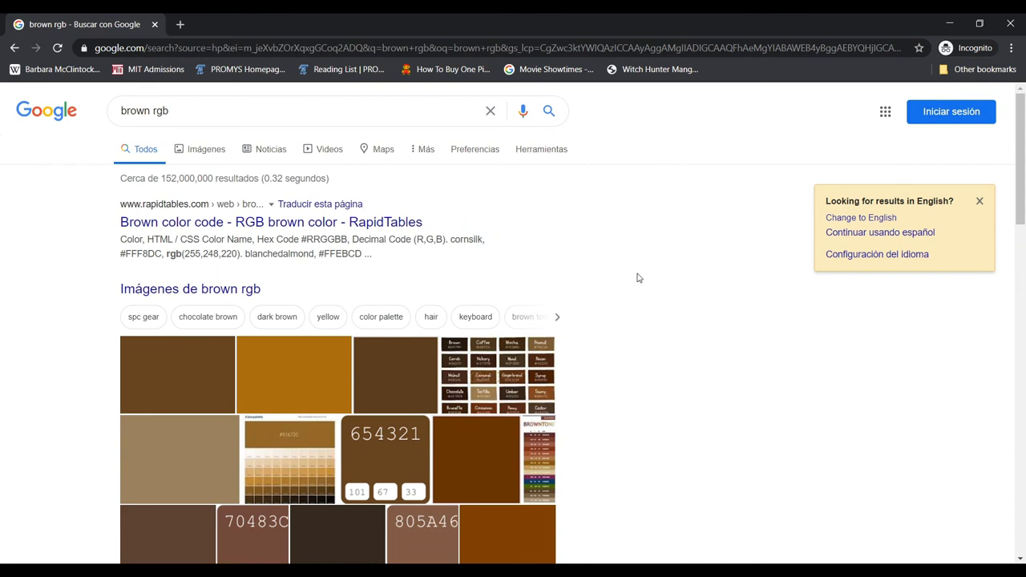
double_click(191, 254)
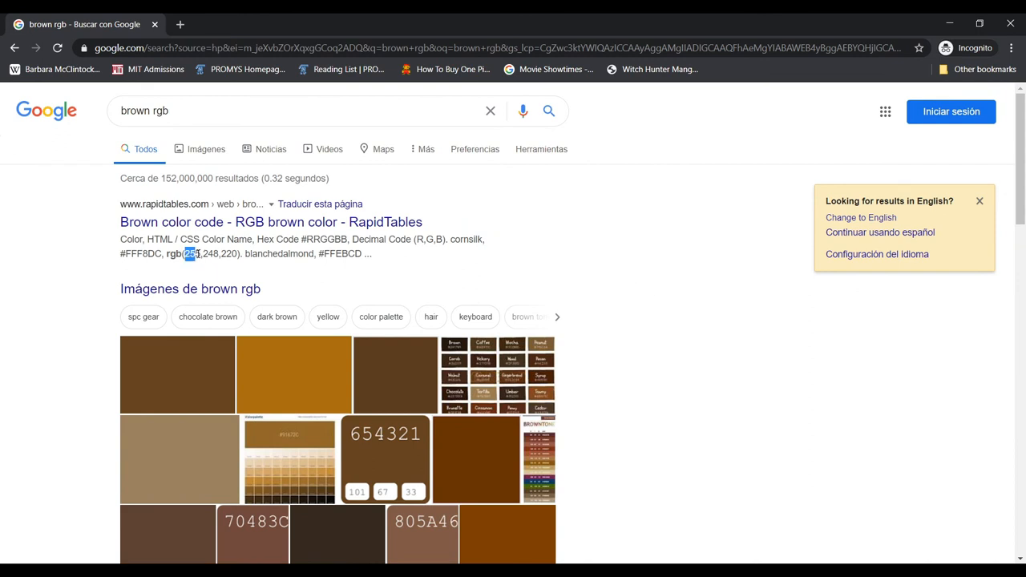
left_click_drag(186, 254, 237, 253)
type("golfrgb")
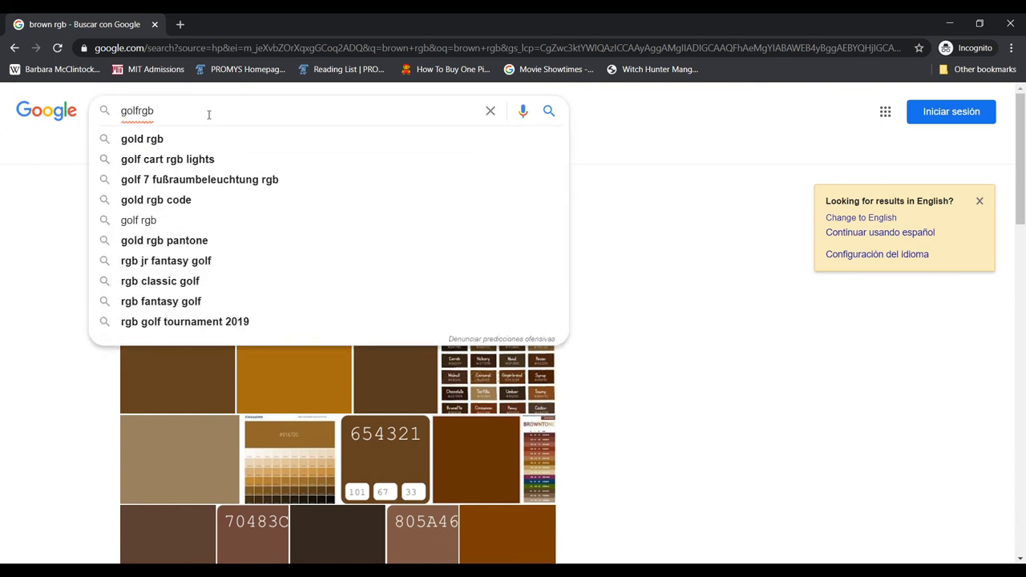
Step: Run the 'gold rgb' search and highlight gold's RGB values (212, 175, 55) in the results
left_click(141, 138)
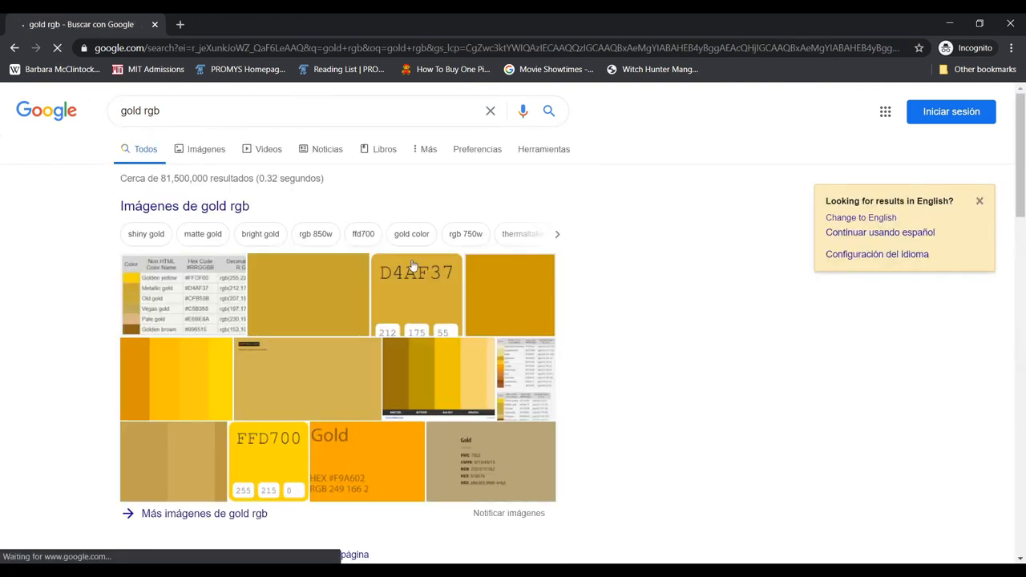
scroll("down", 3)
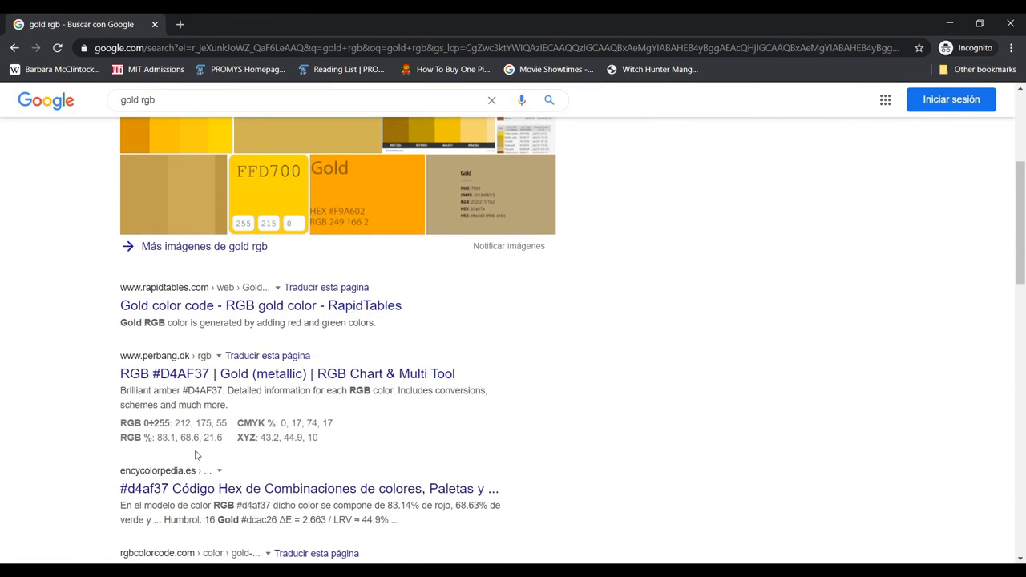
left_click_drag(177, 423, 215, 423)
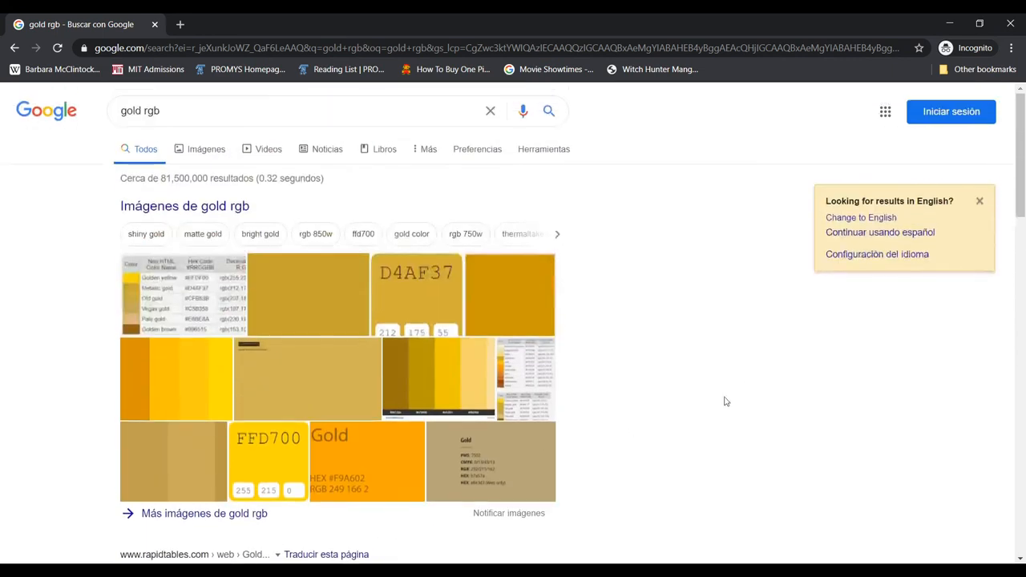
mouse_move(732, 398)
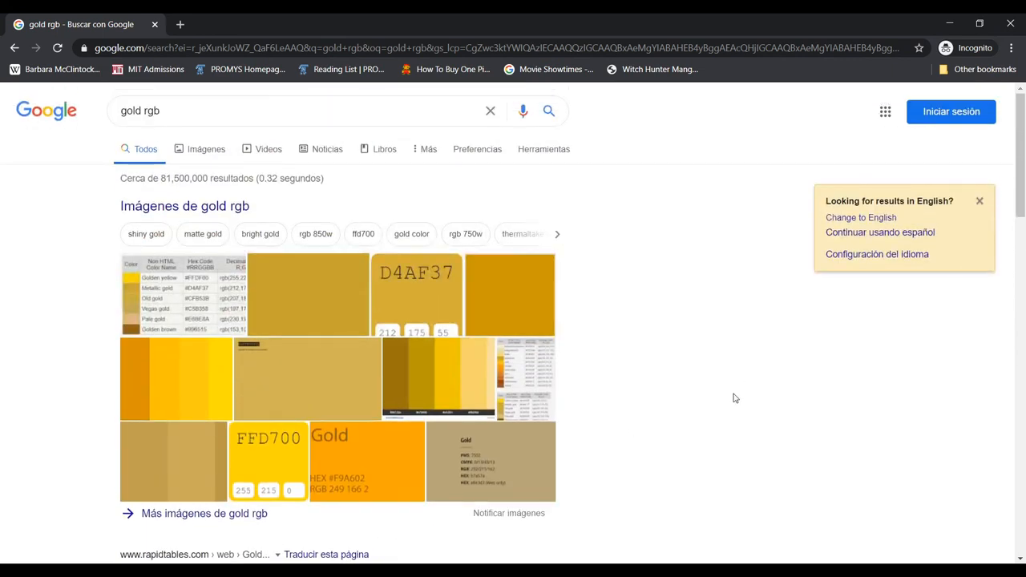
mouse_move(268, 149)
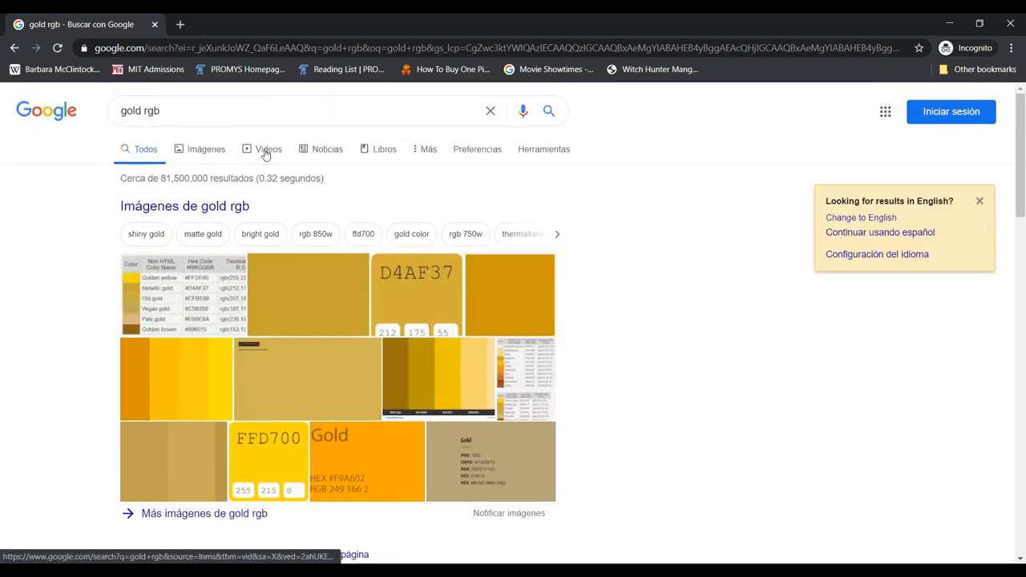